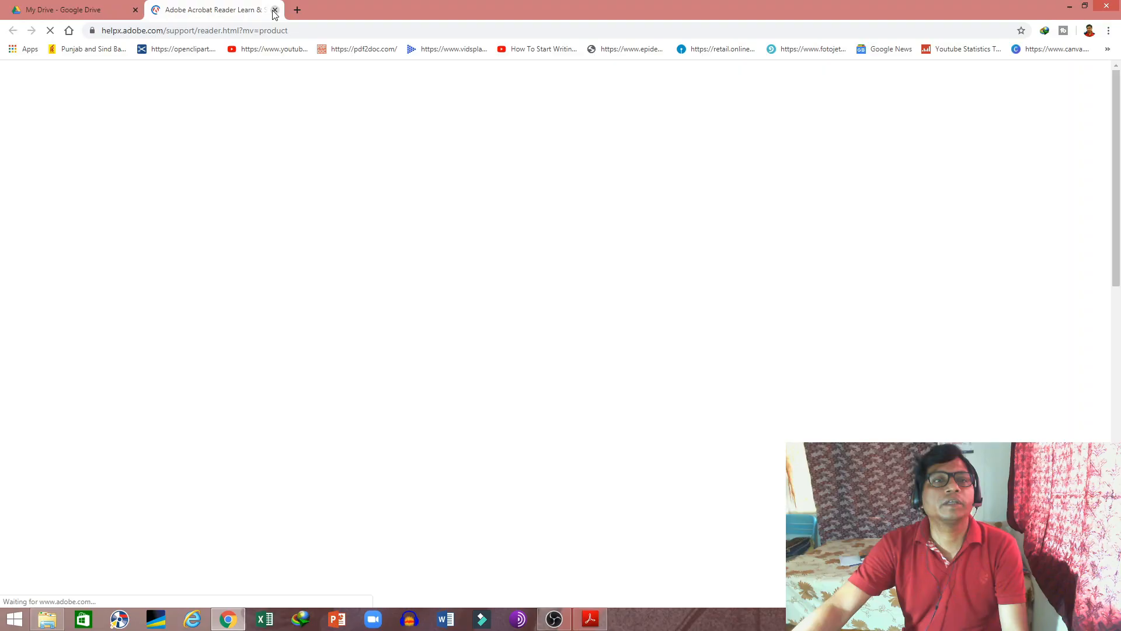
Close the Adobe help tab to reveal the Google Drive preview of Document 13.pdf
left_click(273, 9)
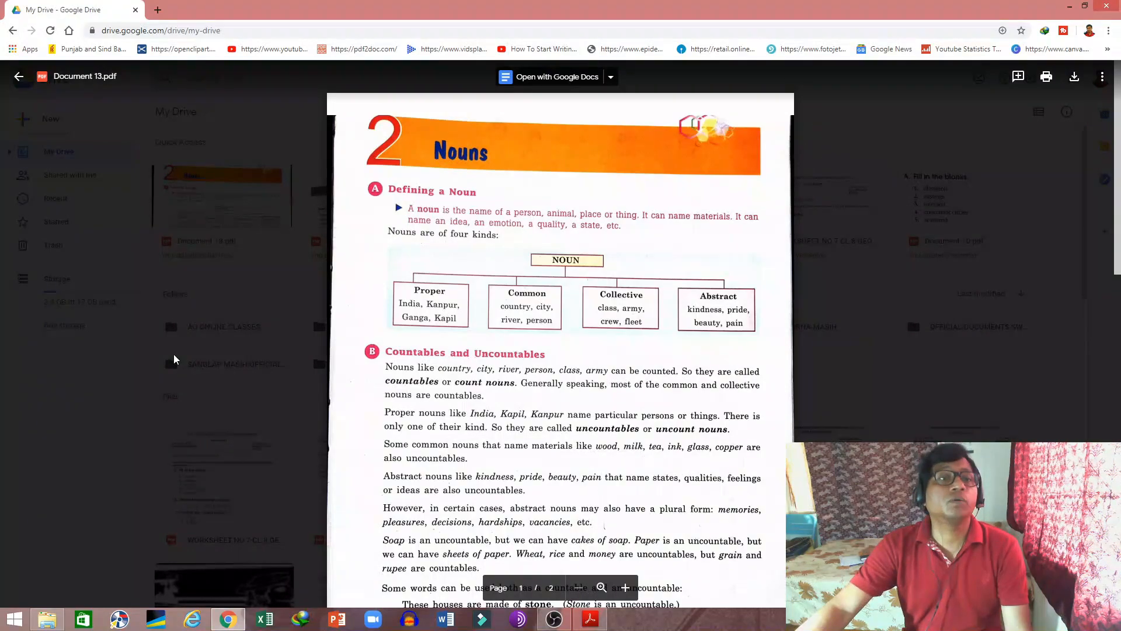
Bring up Document 13.pdf in Acrobat Reader and scroll to the Defining a Noun diagram
left_click(589, 618)
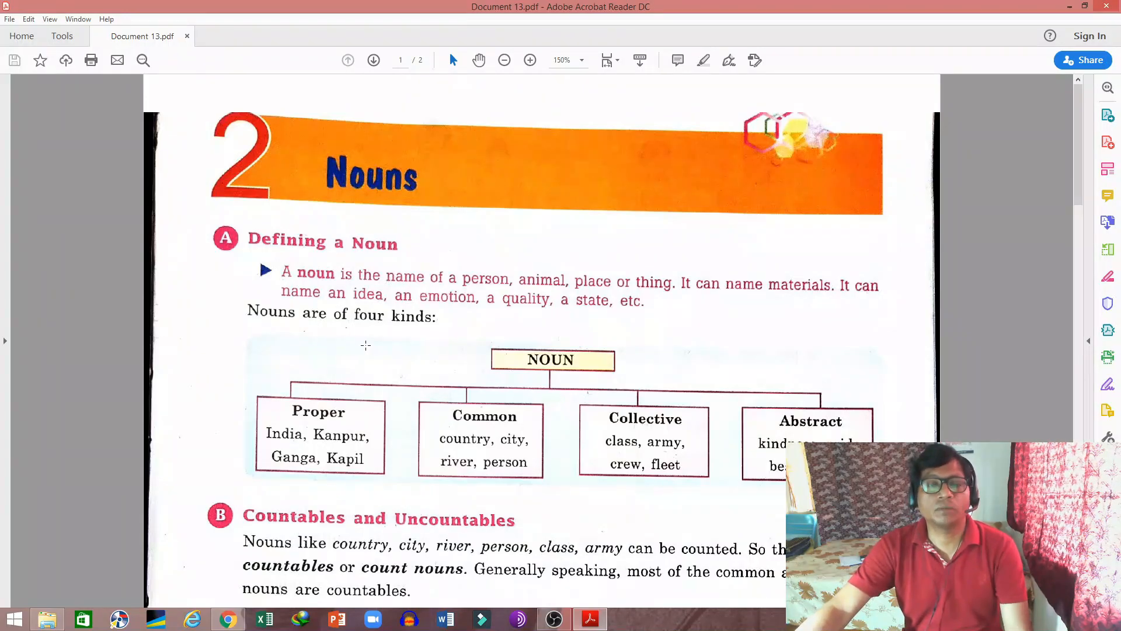
scroll("down", 3)
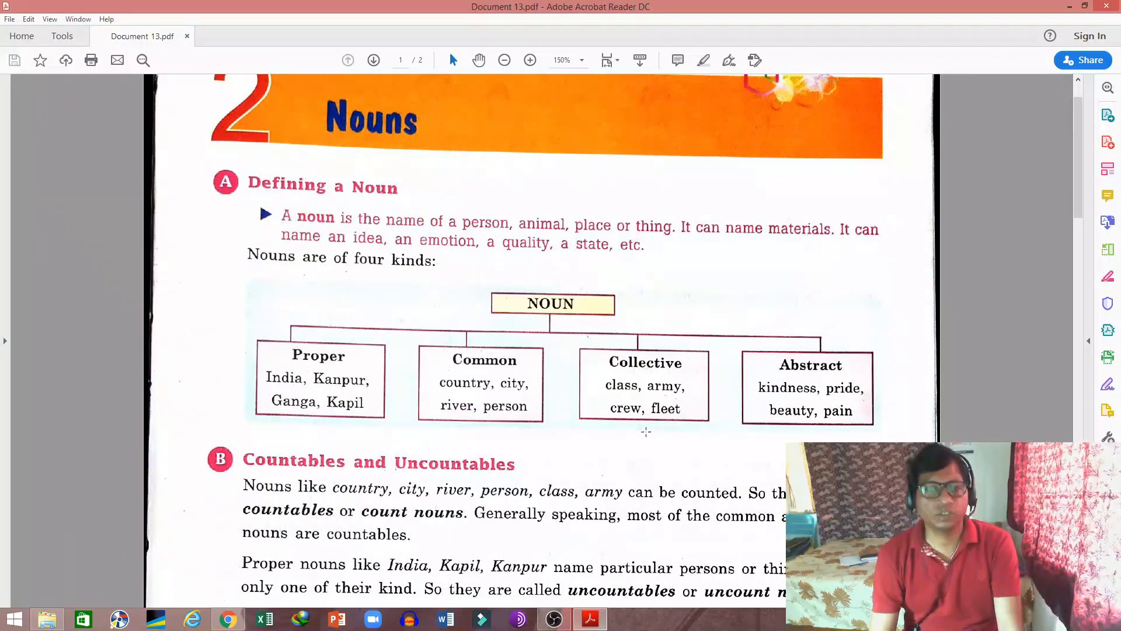
mouse_move(805, 237)
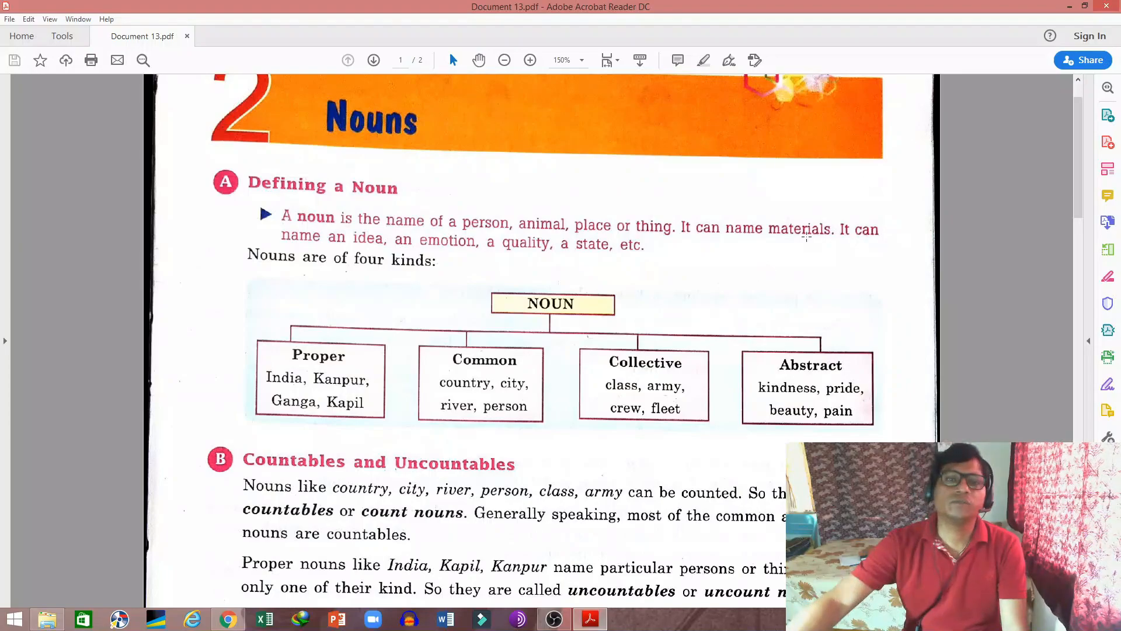
Zoom out from 150% to 125%
left_click(503, 60)
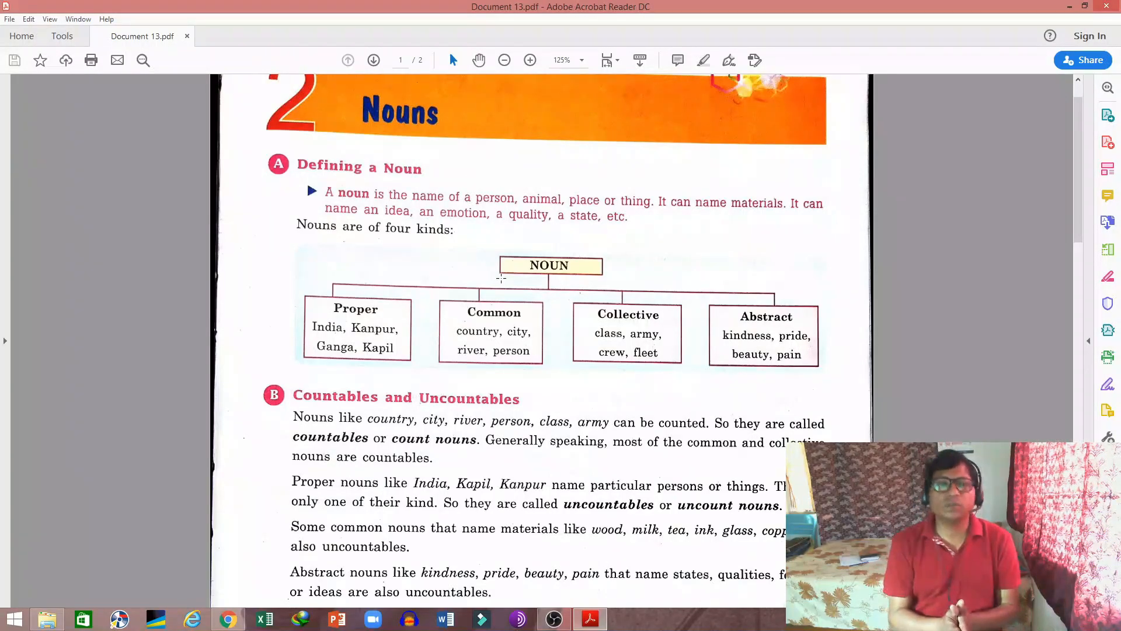
Scroll down to the soap and paper paragraph in Countables and Uncountables
scroll("down", 3)
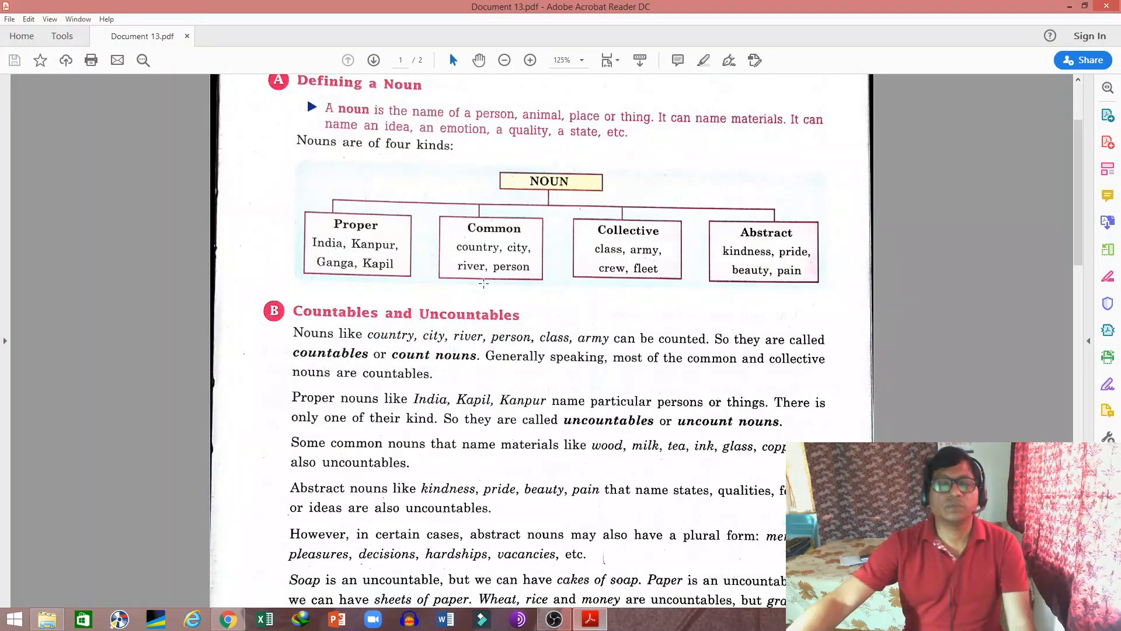
Scroll through the stone examples to the plural-form rule ending section B
scroll("down", 3)
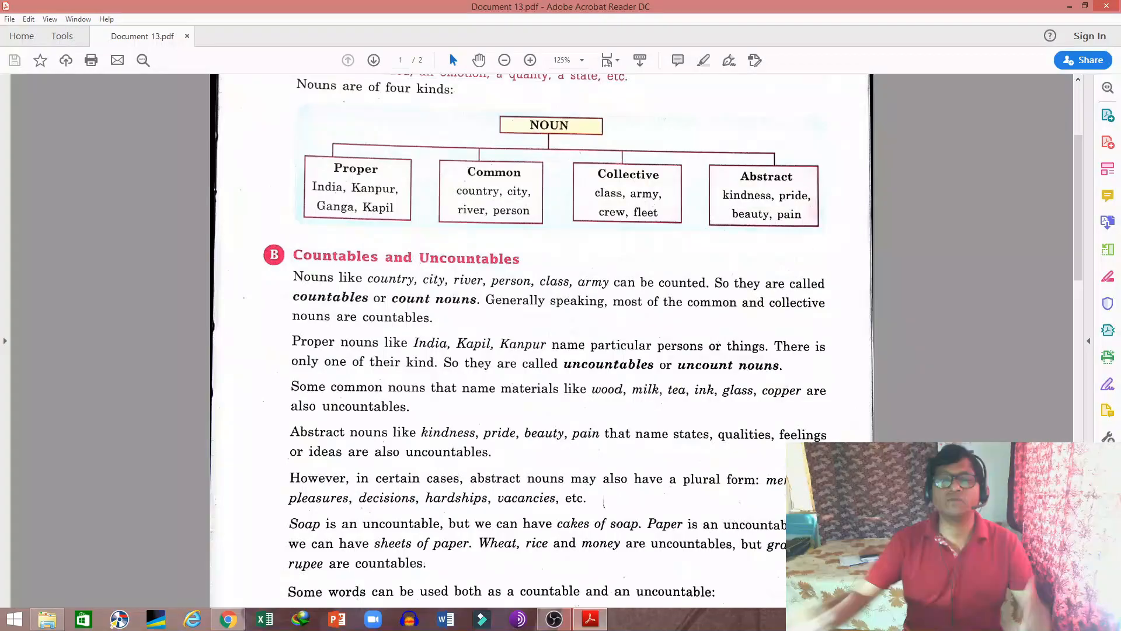
scroll("down", 3)
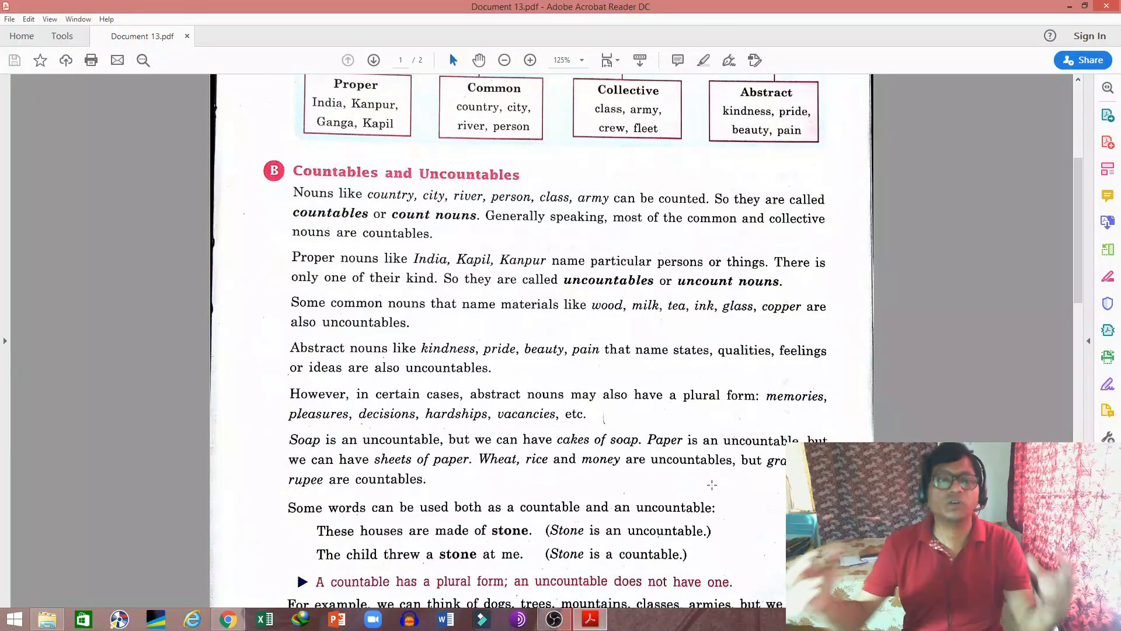
scroll("down", 3)
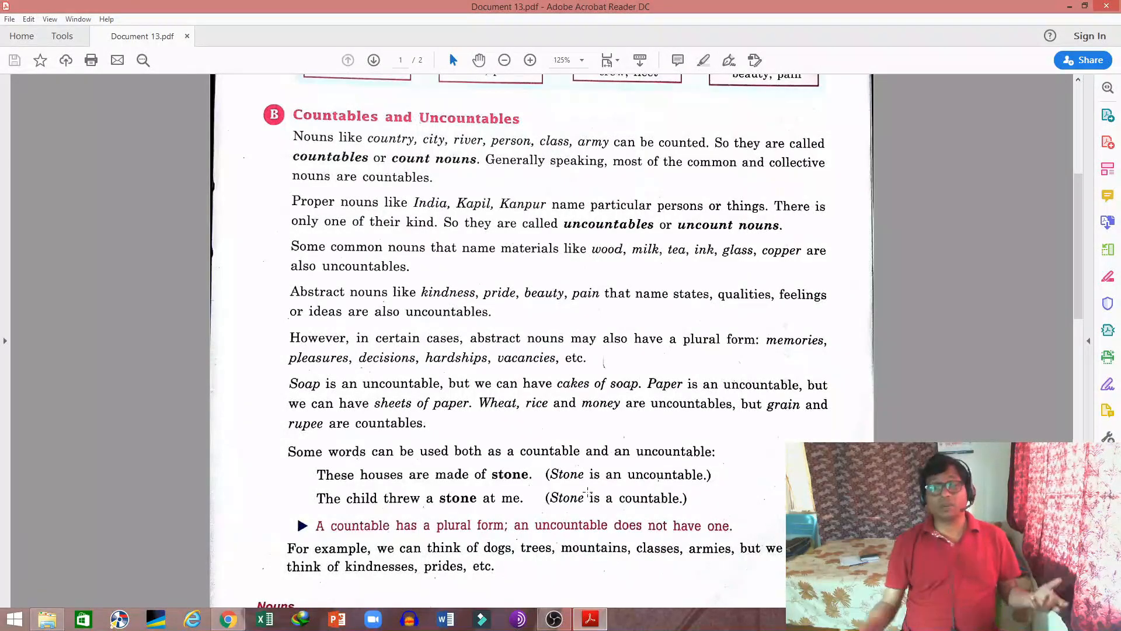
scroll("down", 3)
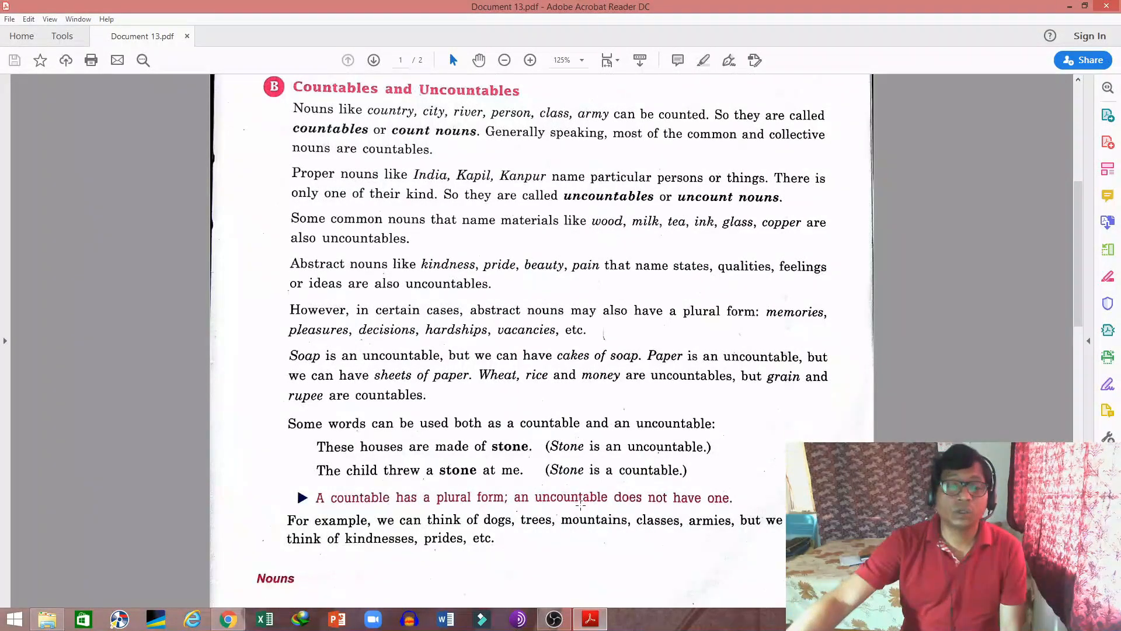
scroll("down", 3)
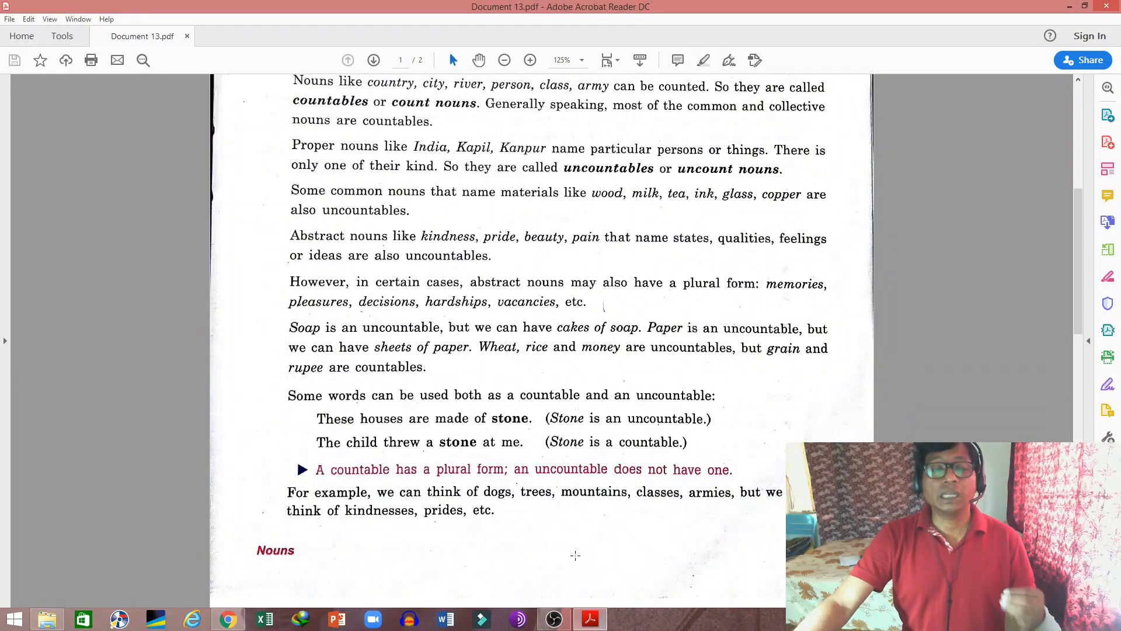
mouse_move(565, 543)
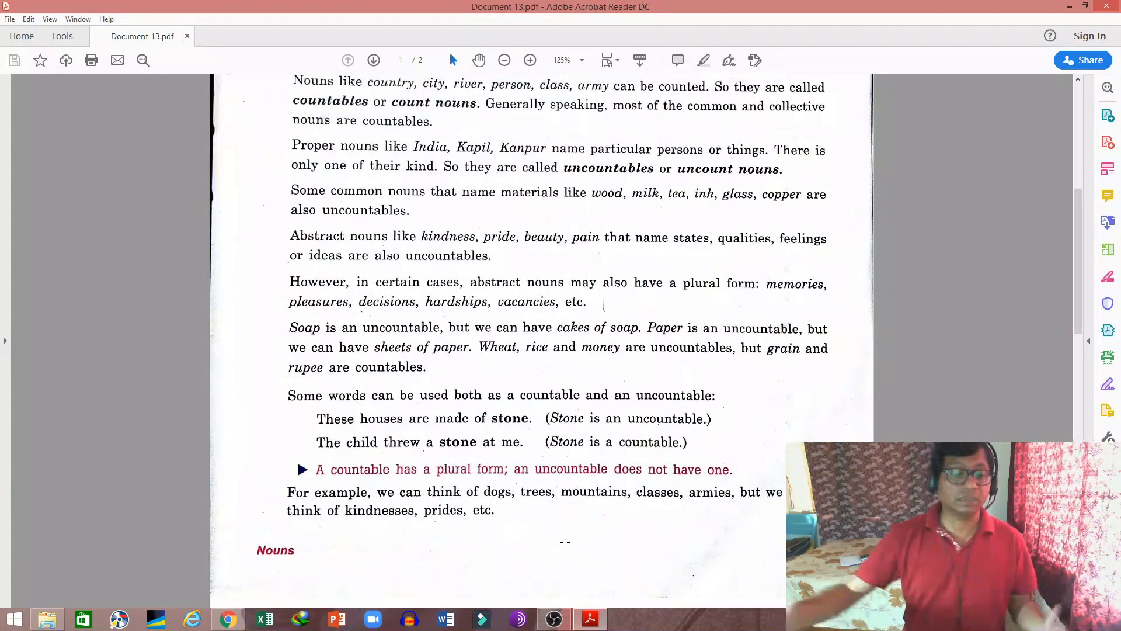
scroll("down", 3)
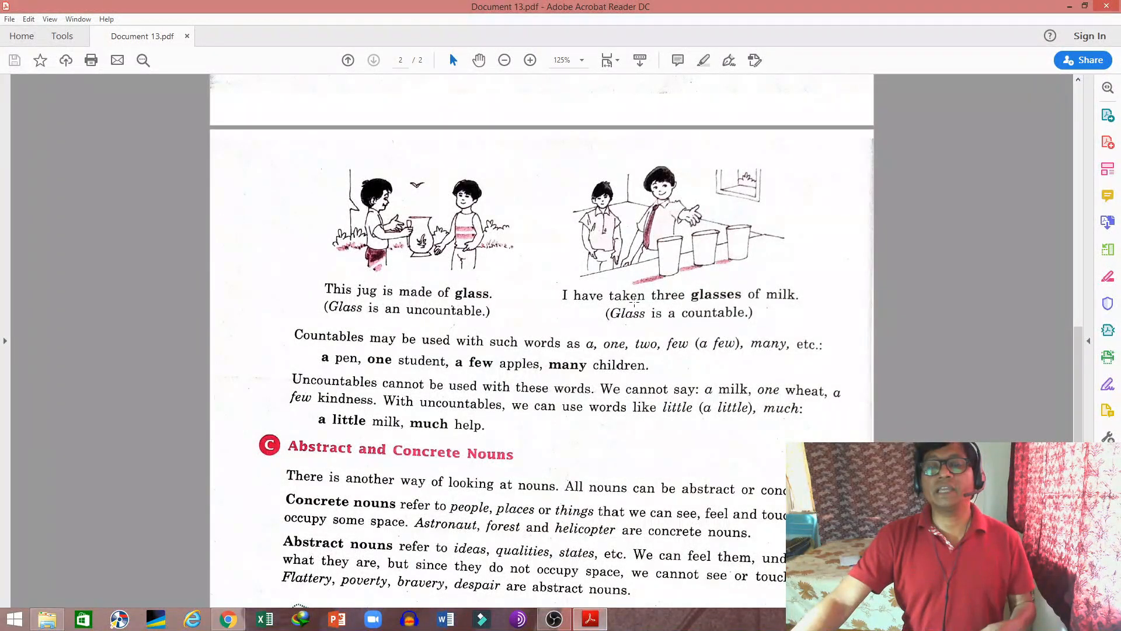
mouse_move(766, 304)
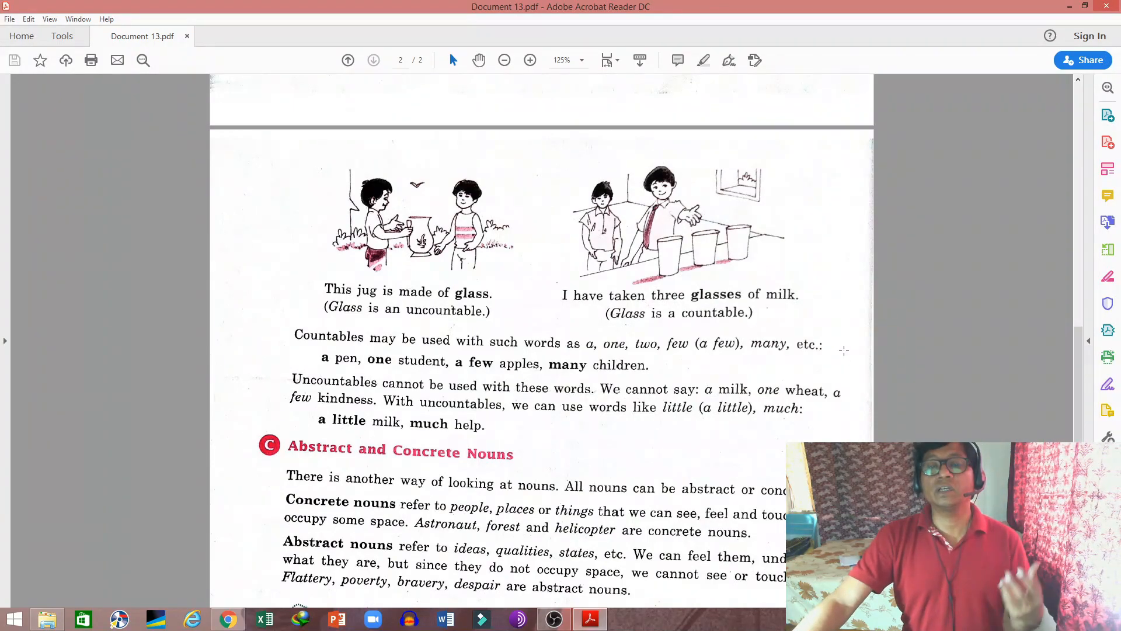
Scroll onto page 2 to the Abstract and Concrete Nouns examples
scroll("down", 3)
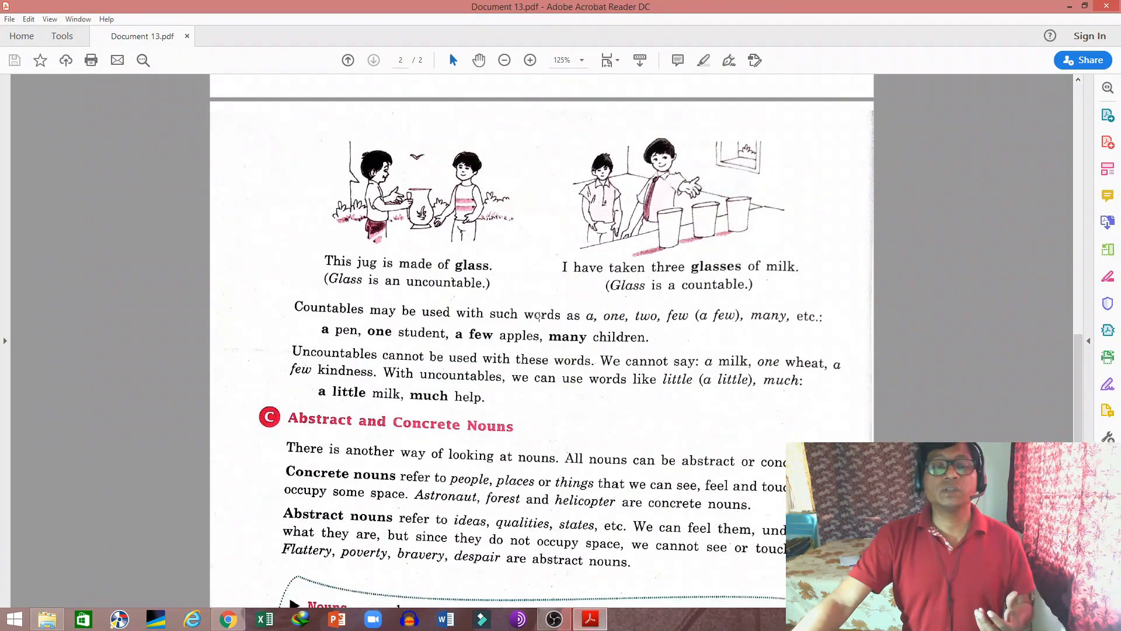